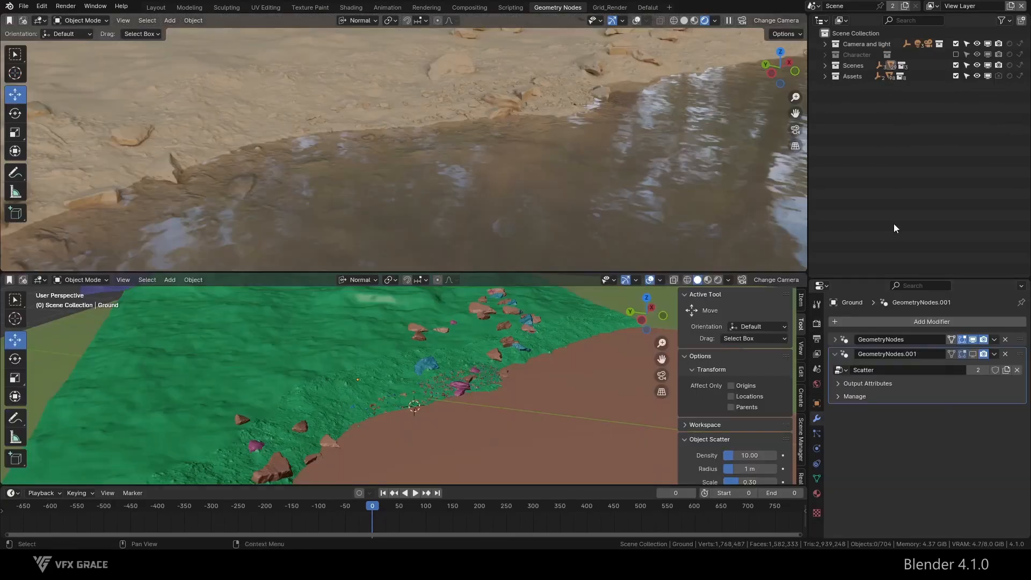
{"action": "mouse_move", "coordinate": [888, 225]}
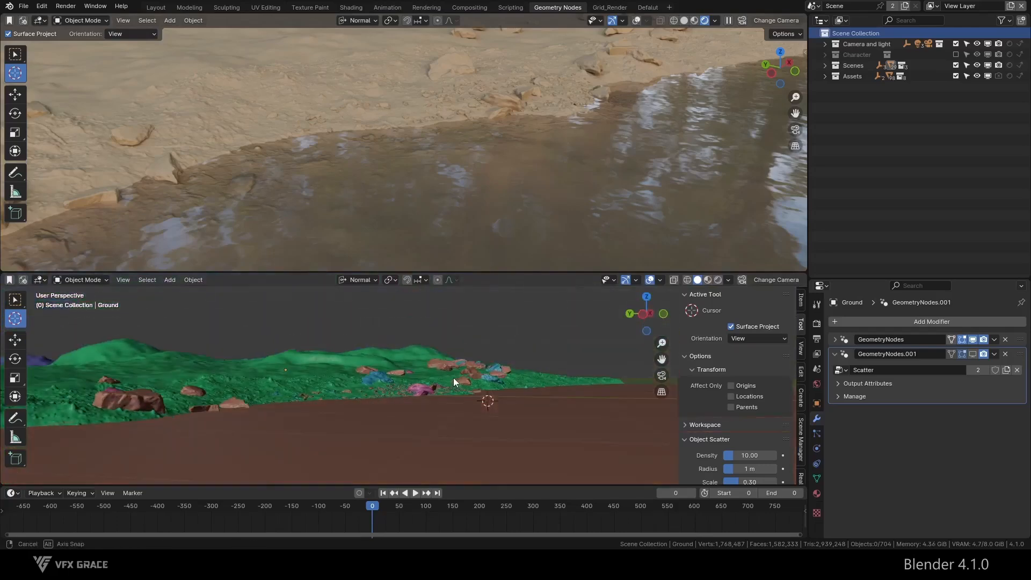
Place the 3D cursor on the shore and add an Empty there.
{"action": "left_click", "coordinate": [169, 280]}
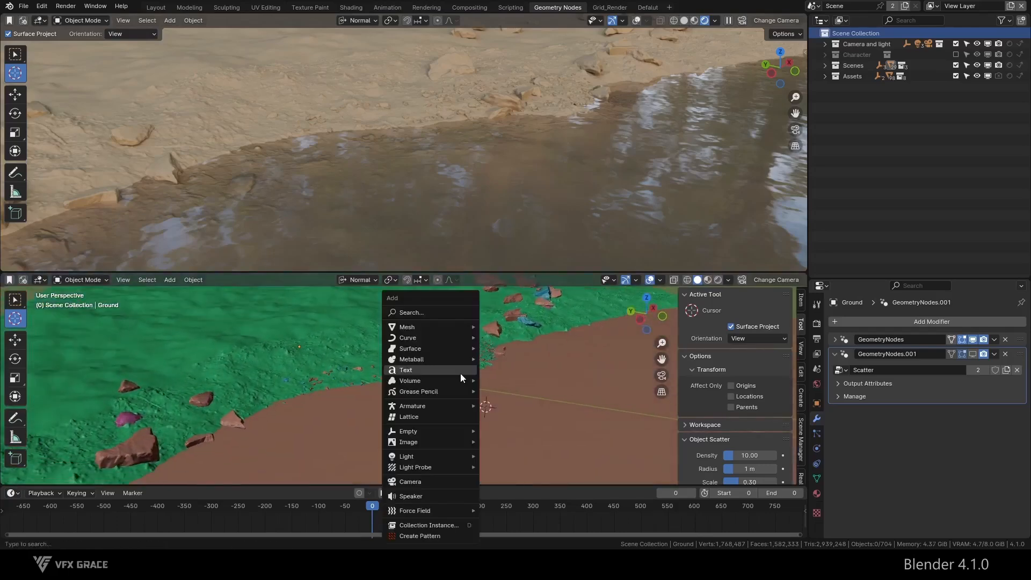
{"action": "left_click", "coordinate": [408, 430]}
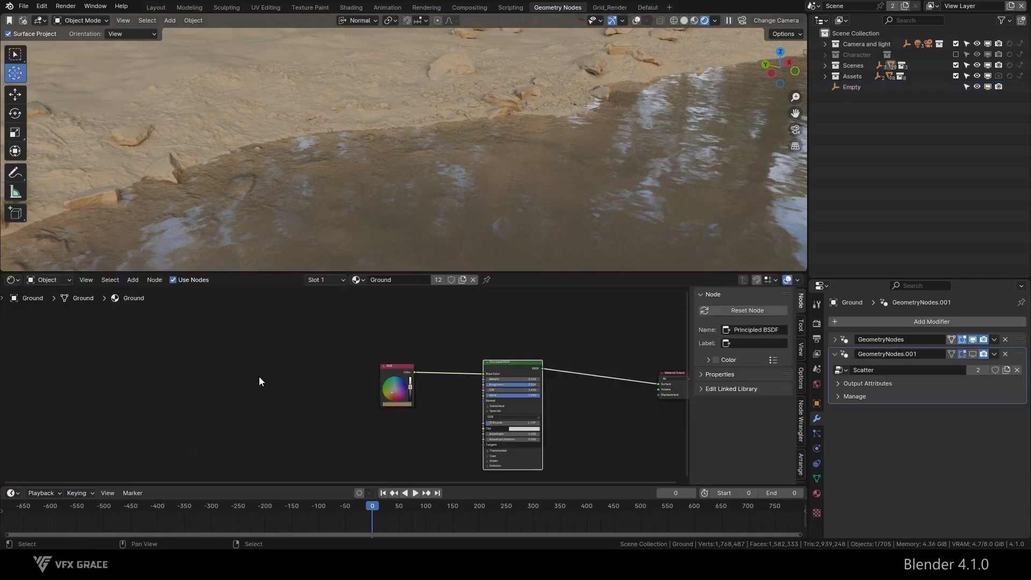
Lower the Empty along Z to the water surface height, about -0.021 m.
{"action": "left_click", "coordinate": [132, 279]}
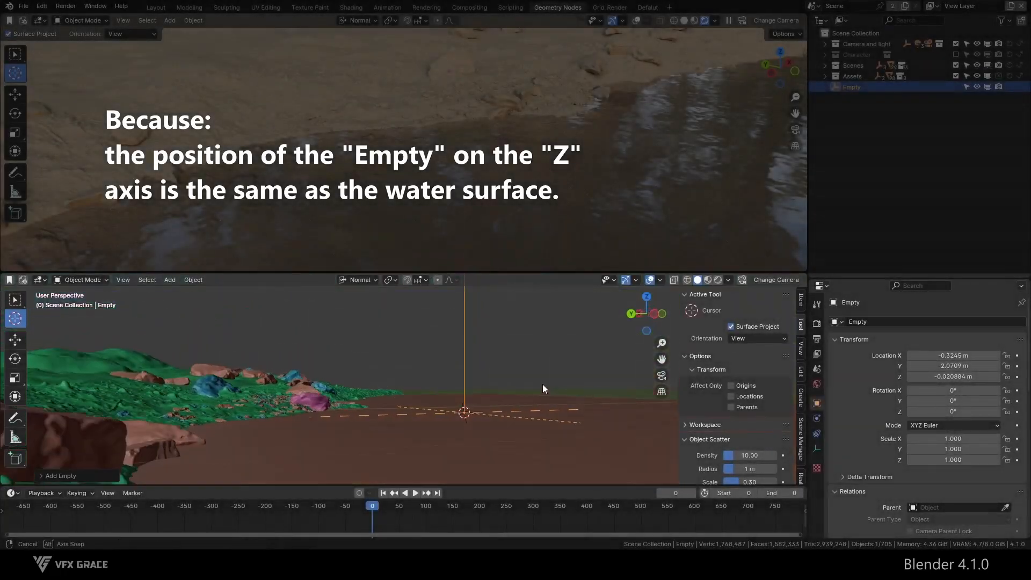
{"action": "left_click_drag", "start_coordinate": [542, 388], "coordinate": [472, 423]}
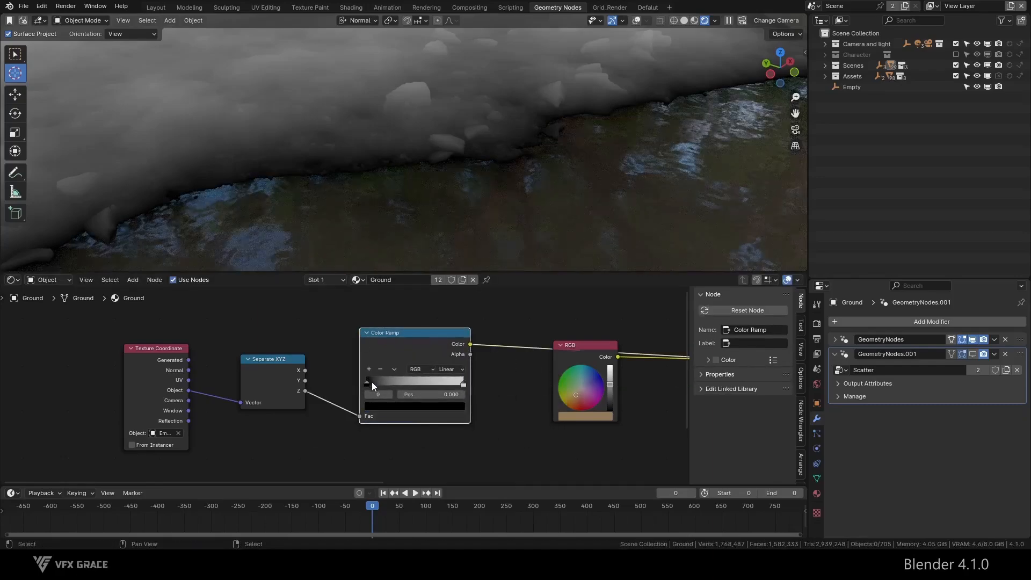
Slide the Color Ramp stops to tighten the black-to-white height transition near the waterline.
{"action": "left_click_drag", "start_coordinate": [367, 382], "coordinate": [384, 382]}
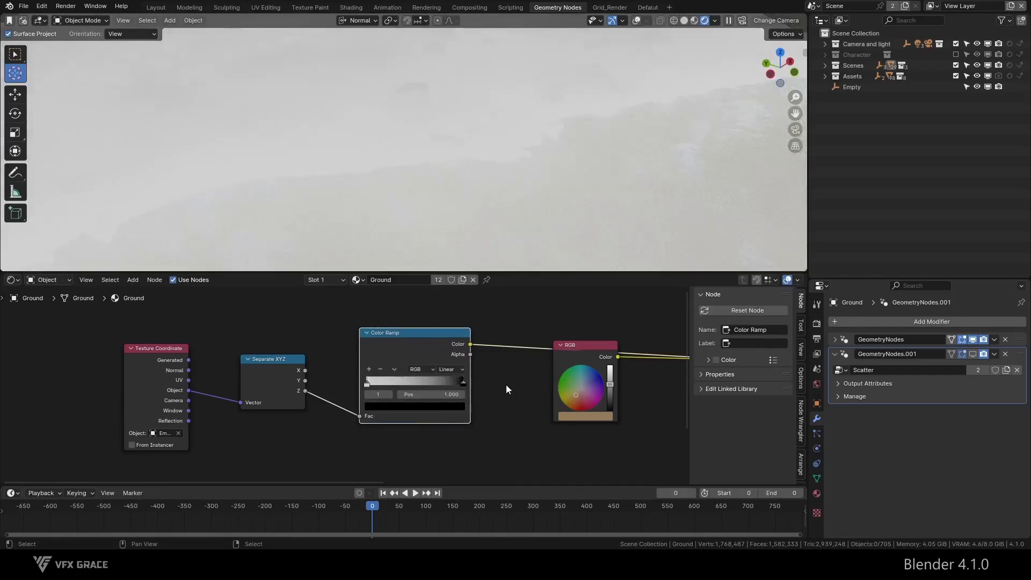
{"action": "left_click_drag", "start_coordinate": [461, 382], "coordinate": [424, 382]}
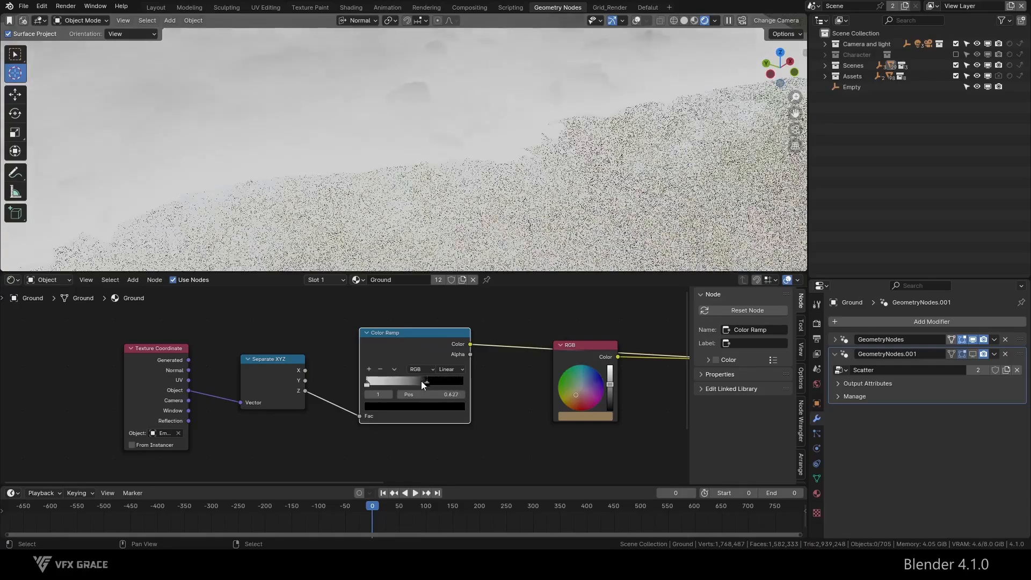
{"action": "left_click_drag", "start_coordinate": [425, 382], "coordinate": [384, 381]}
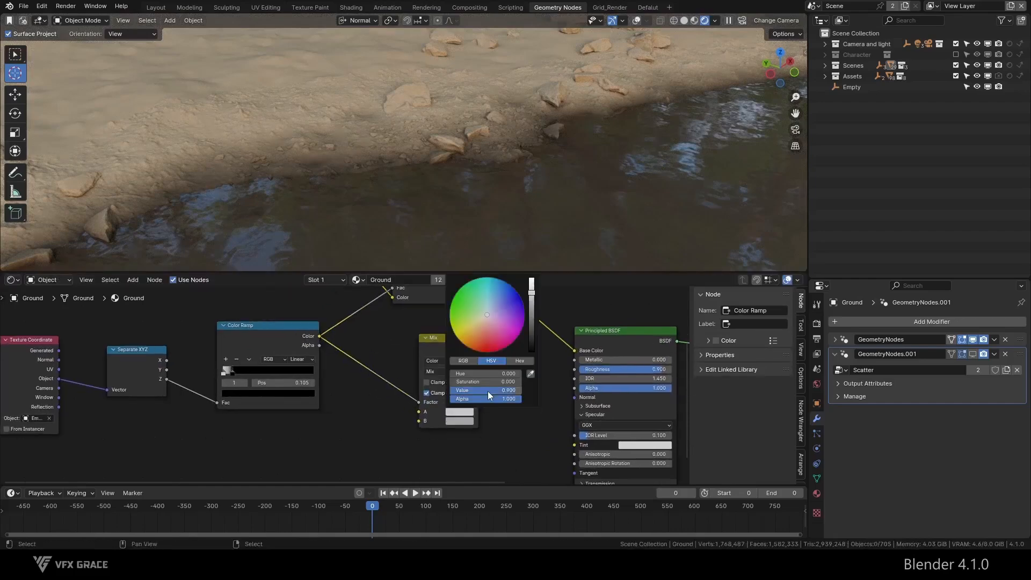
Set the colour brightness of the base-color Mix and the roughness Mix inputs.
{"action": "left_click", "coordinate": [479, 329]}
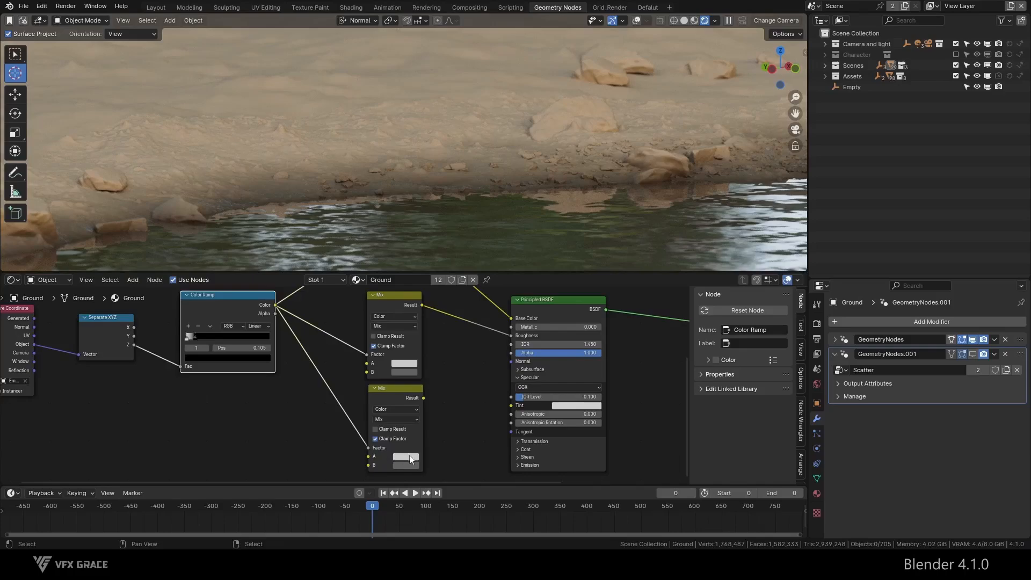
{"action": "left_click", "coordinate": [407, 458]}
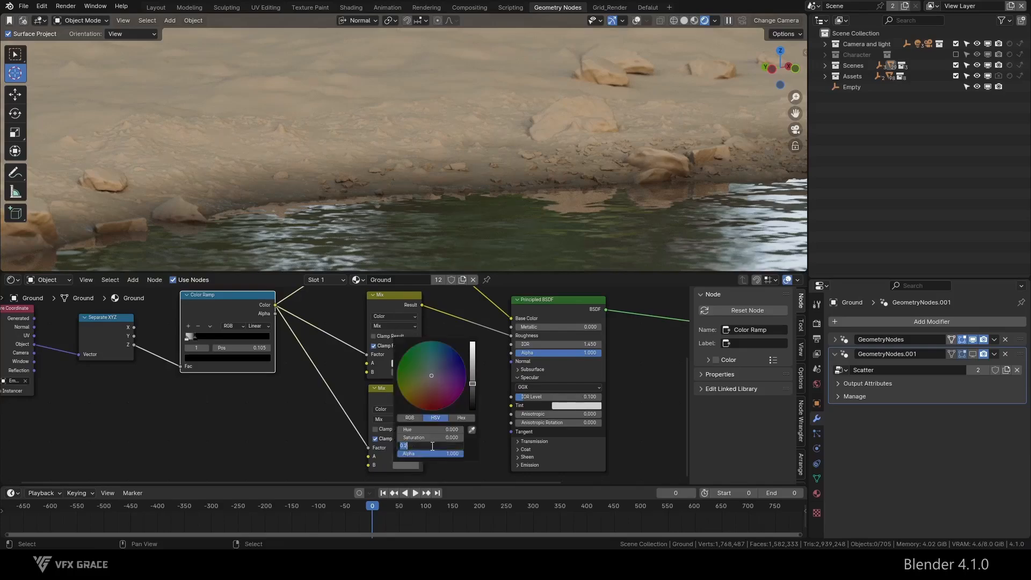
{"action": "left_click", "coordinate": [446, 300]}
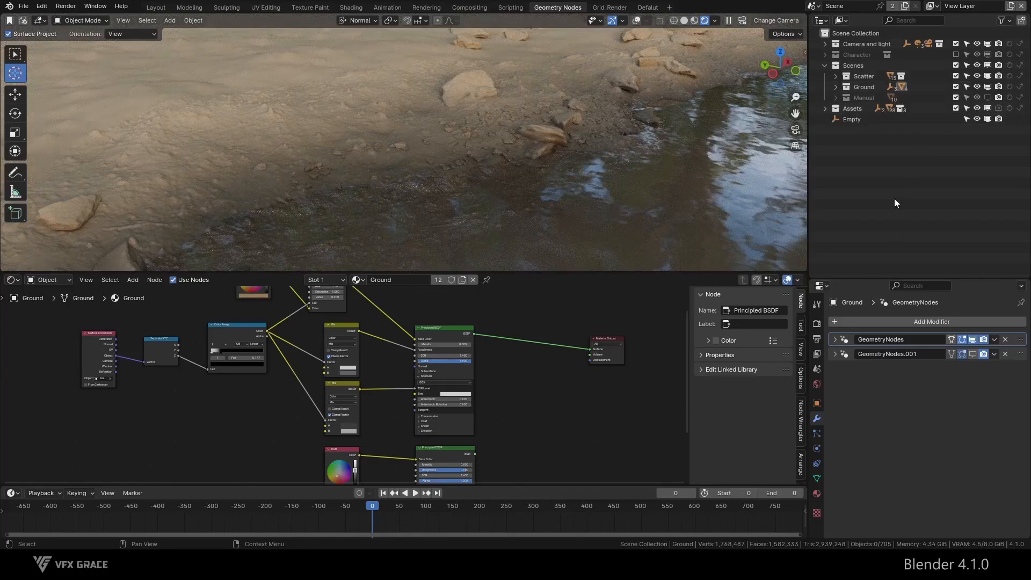
{"action": "mouse_move", "coordinate": [895, 247]}
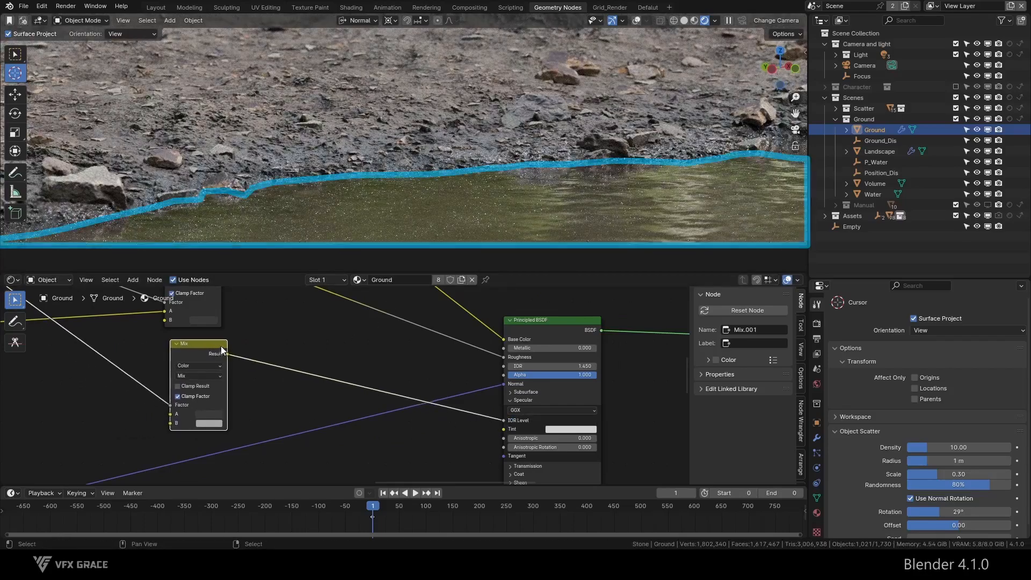
{"action": "mouse_move", "coordinate": [409, 324]}
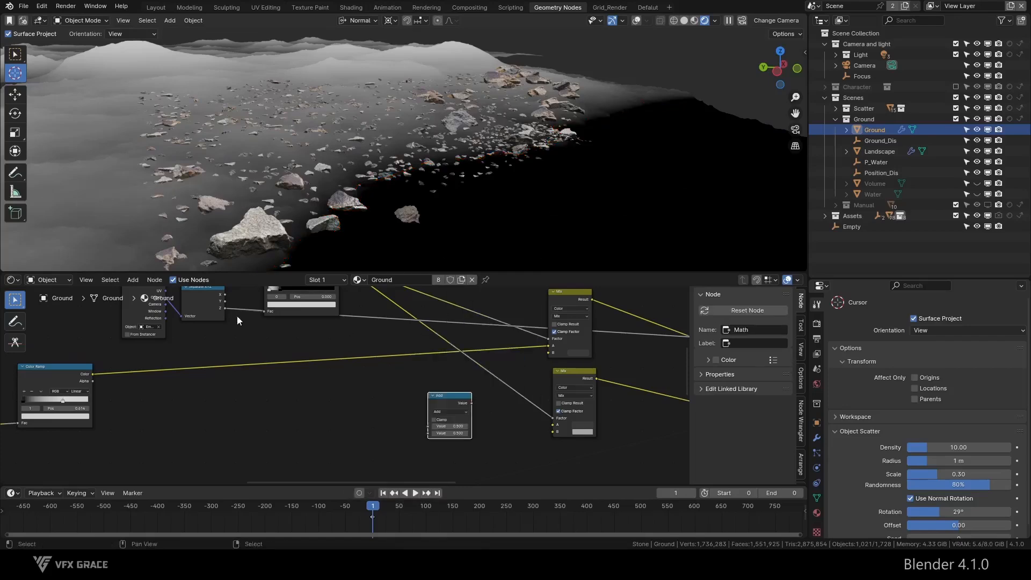
Switch the Math node to Greater Than and link the third Mix result into the shader.
{"action": "left_click", "coordinate": [450, 397]}
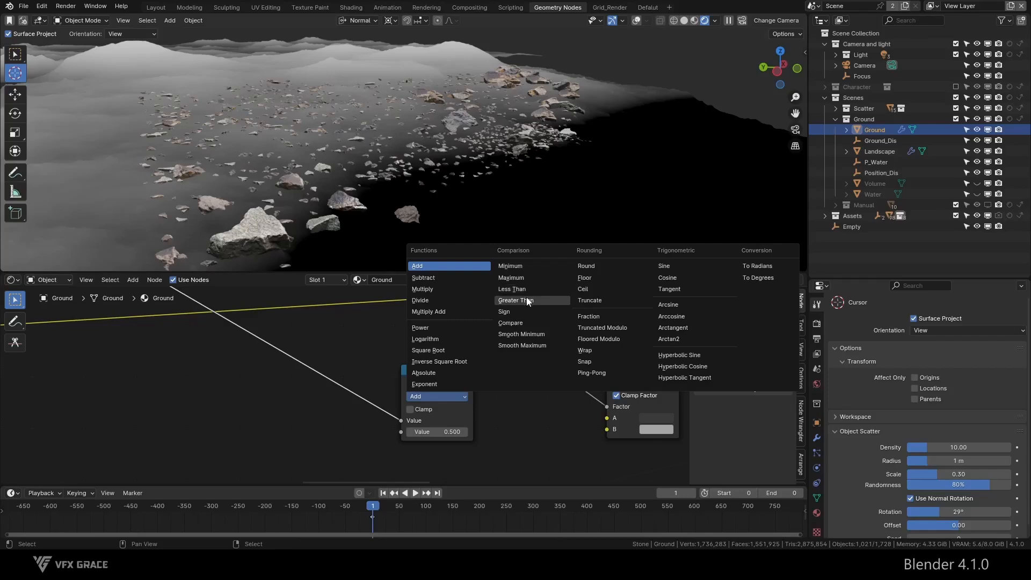
{"action": "left_click", "coordinate": [514, 300]}
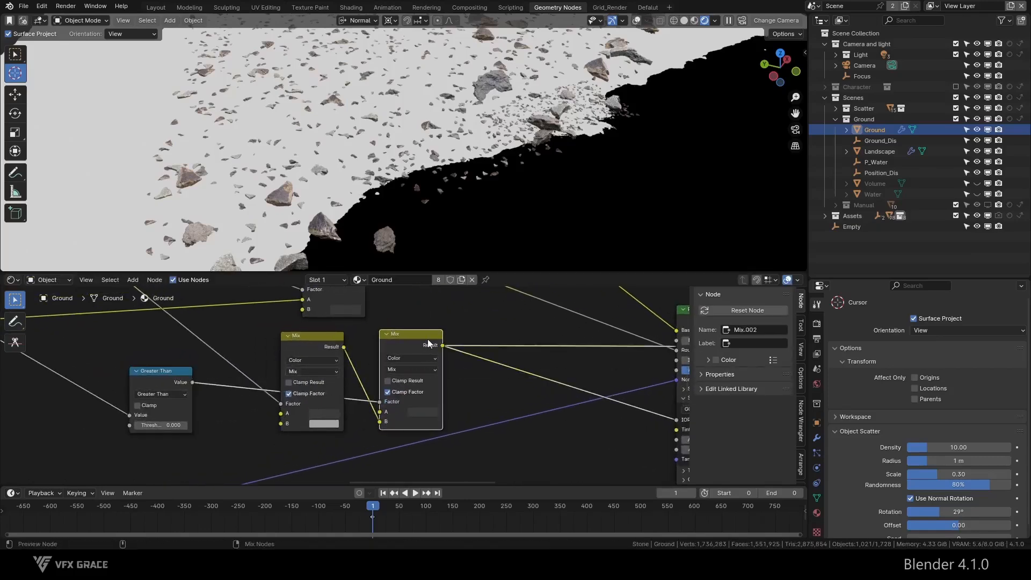
{"action": "left_click_drag", "start_coordinate": [311, 335], "coordinate": [280, 343]}
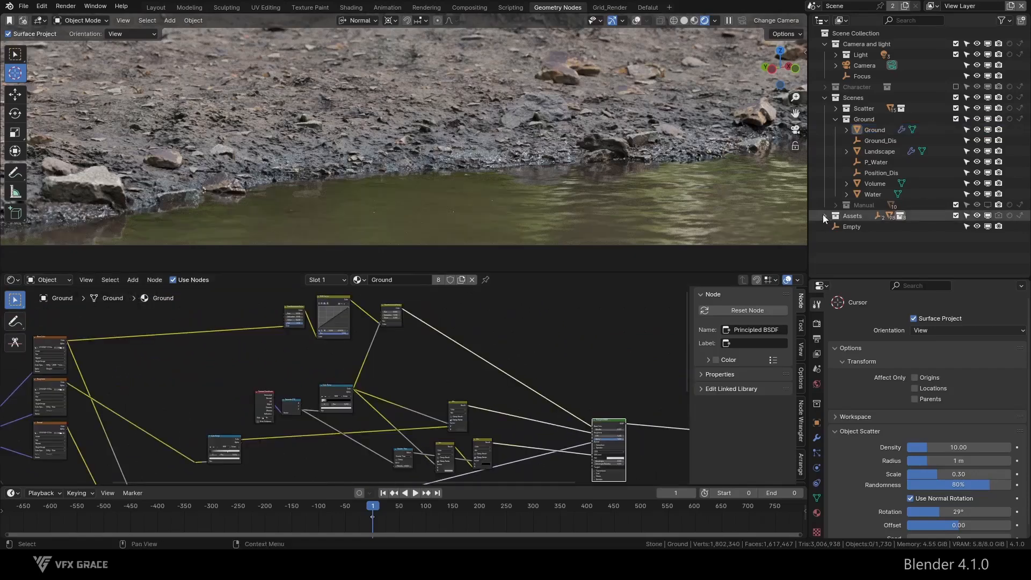
Expand the Assets collection and inspect the stone assets' materials one by one.
{"action": "left_click", "coordinate": [846, 203]}
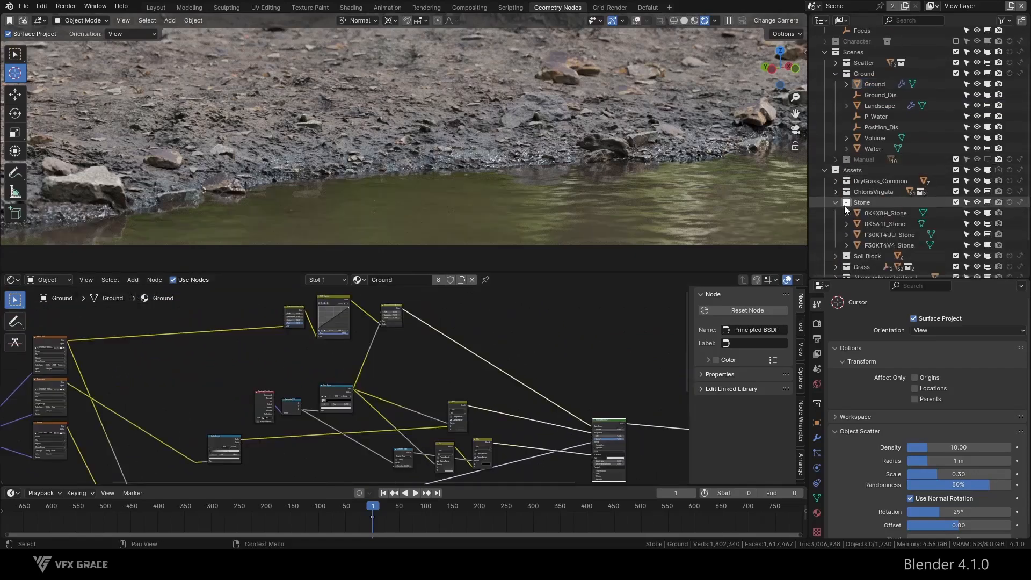
{"action": "left_click", "coordinate": [884, 213]}
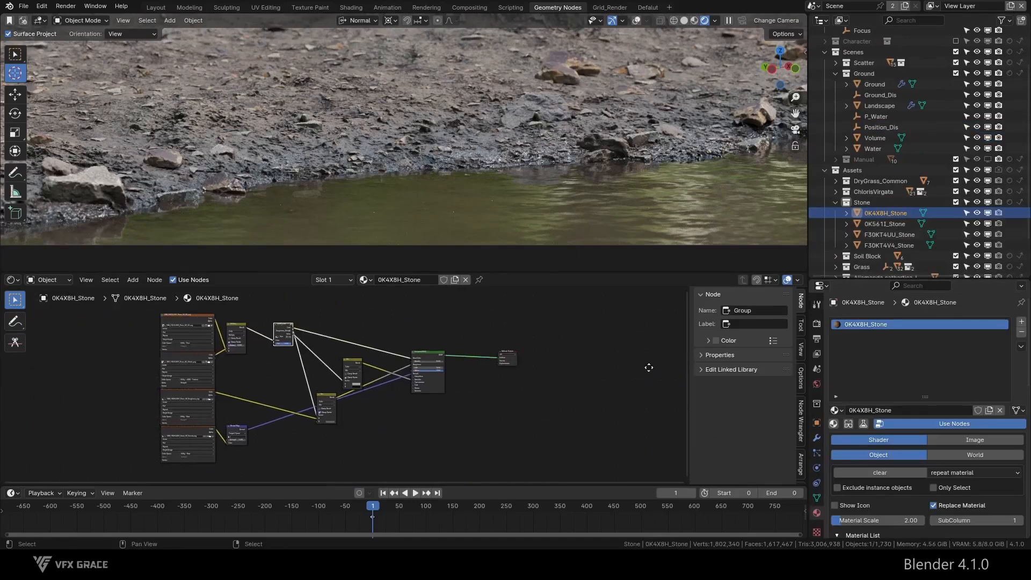
{"action": "left_click", "coordinate": [889, 234]}
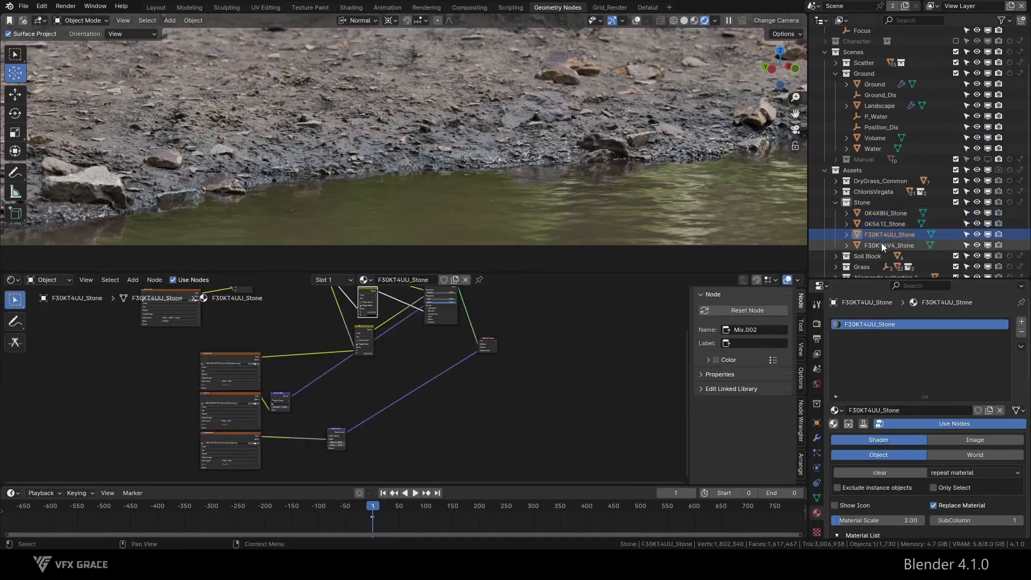
{"action": "left_click", "coordinate": [885, 213]}
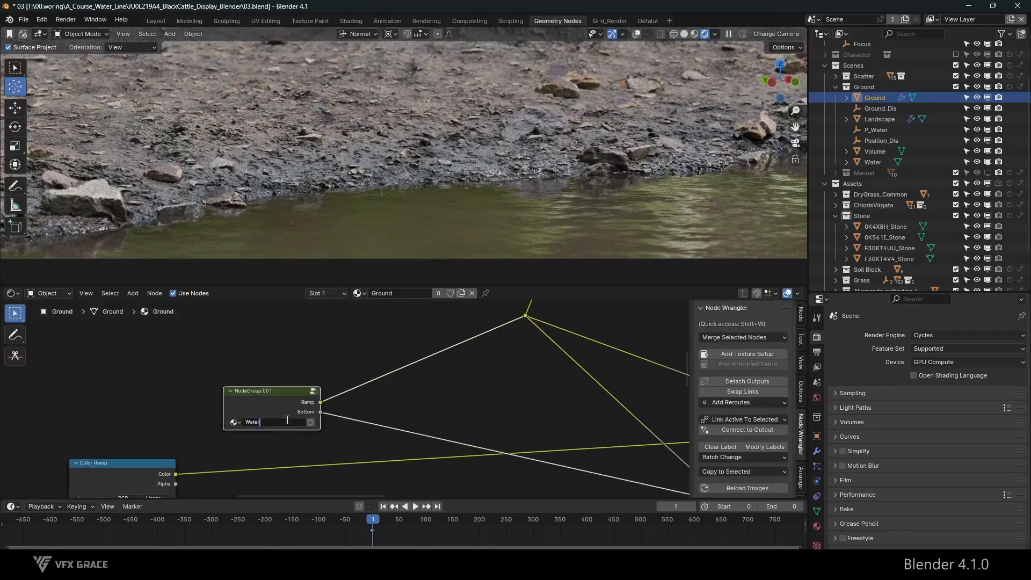
Set the mask node group's object field to Water_P.
{"action": "type", "text": "Water_P"}
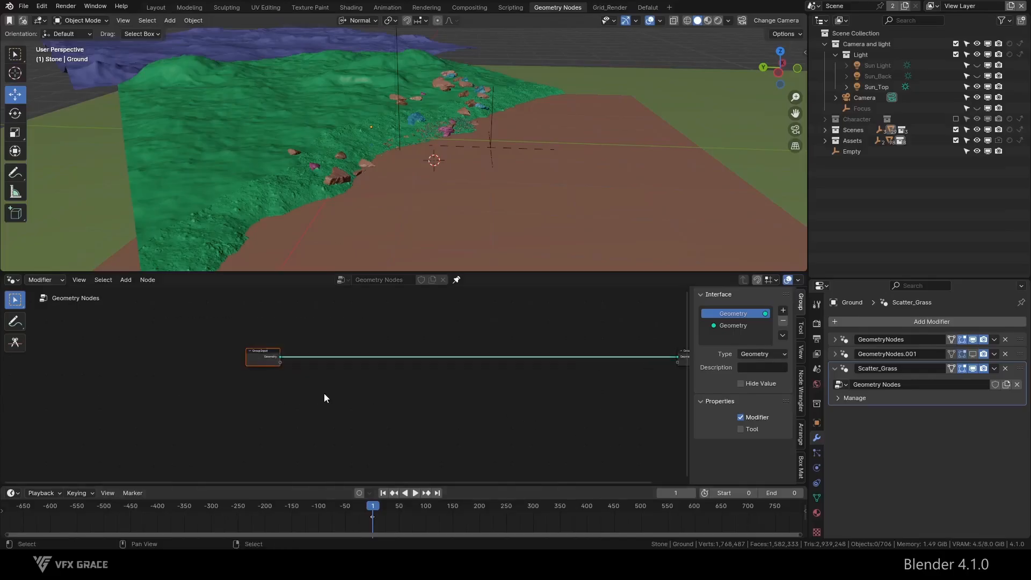
Move the Group Input aside and add a Position node to read point positions.
{"action": "left_click_drag", "start_coordinate": [263, 356], "coordinate": [121, 355]}
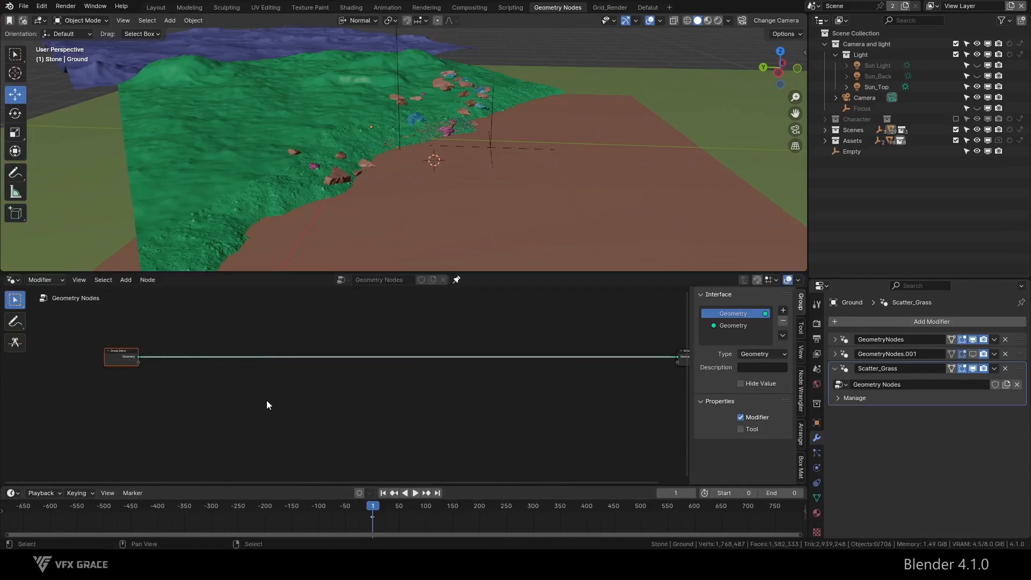
{"action": "left_click", "coordinate": [125, 279]}
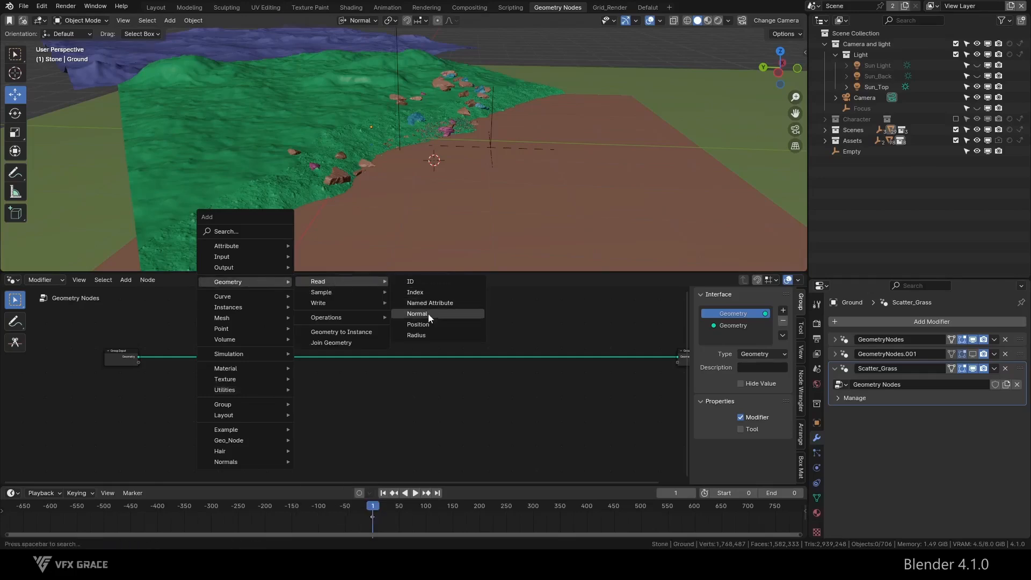
{"action": "left_click", "coordinate": [418, 324]}
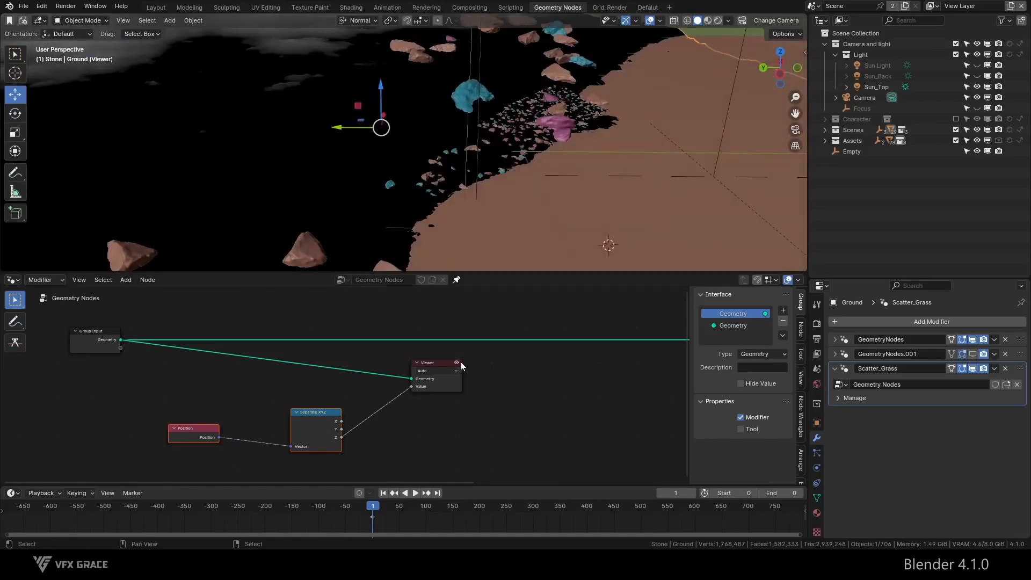
{"action": "left_click", "coordinate": [660, 21]}
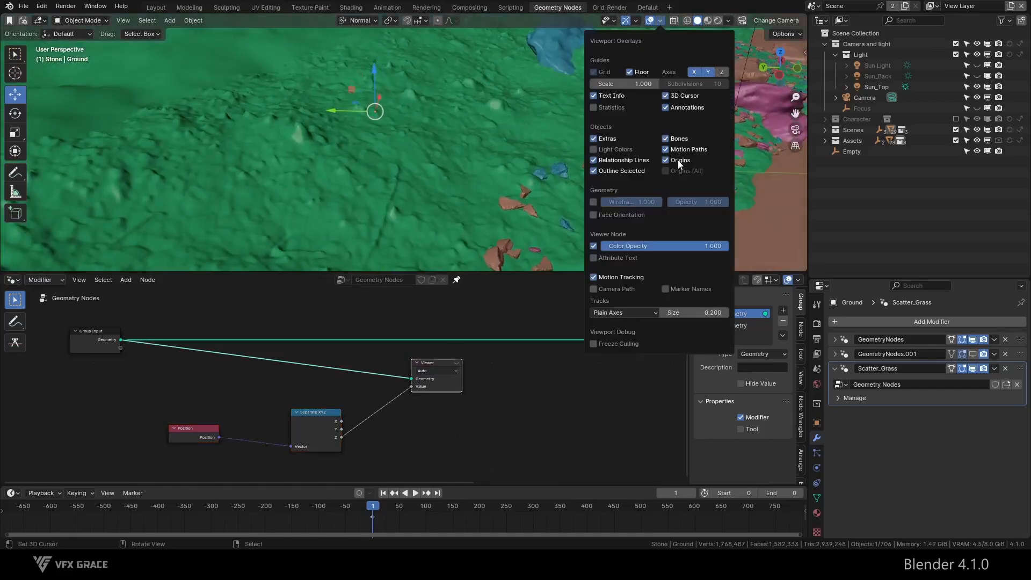